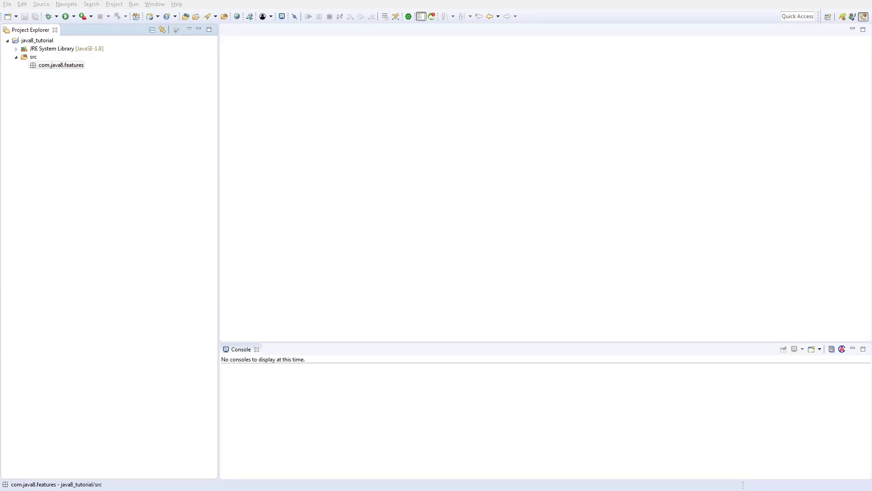
Select the com.java8.features package and bring up its context actions
{"action": "left_click", "coordinate": [60, 64]}
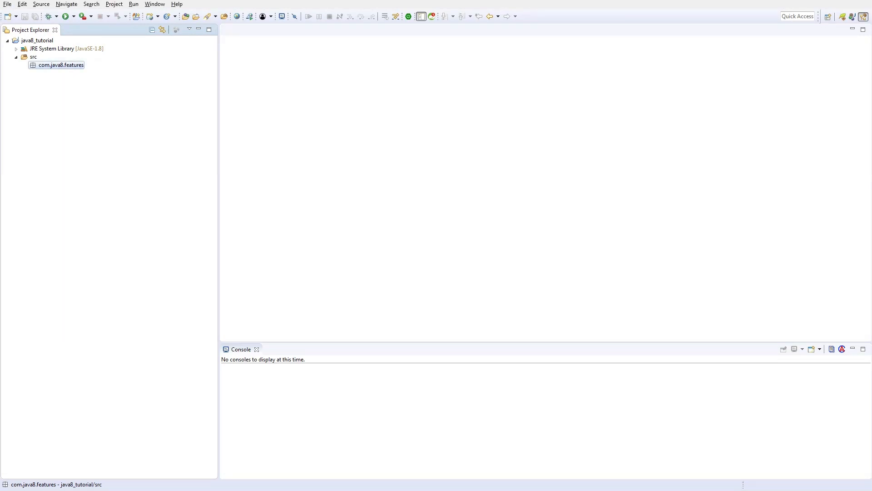
{"action": "right_click", "coordinate": [60, 65]}
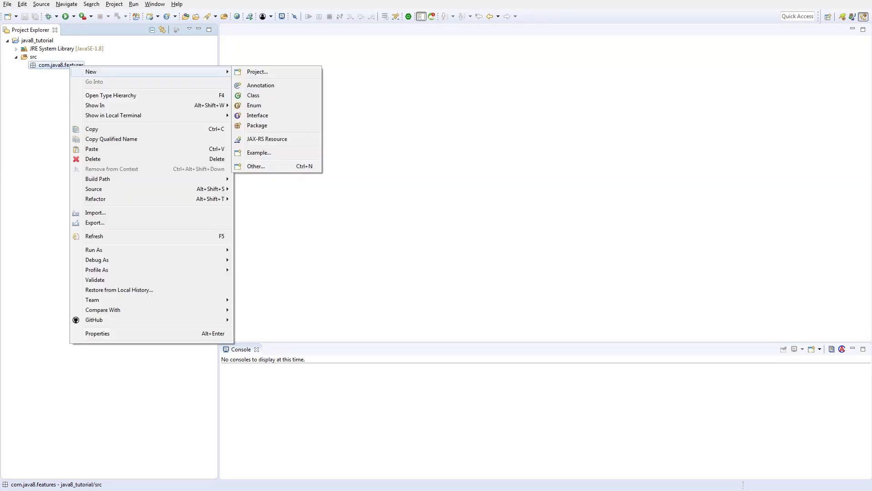
{"action": "mouse_move", "coordinate": [254, 105]}
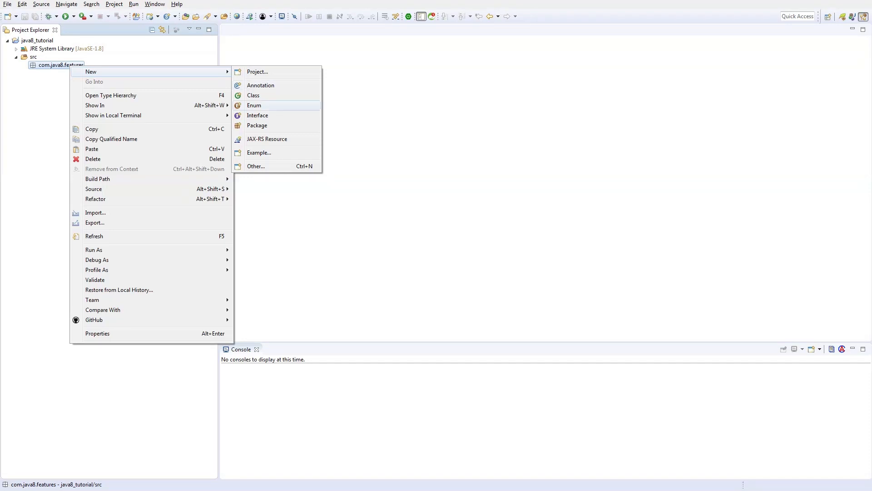
Create class Java7VsJava8Example with a public static void main stub
{"action": "left_click", "coordinate": [252, 96]}
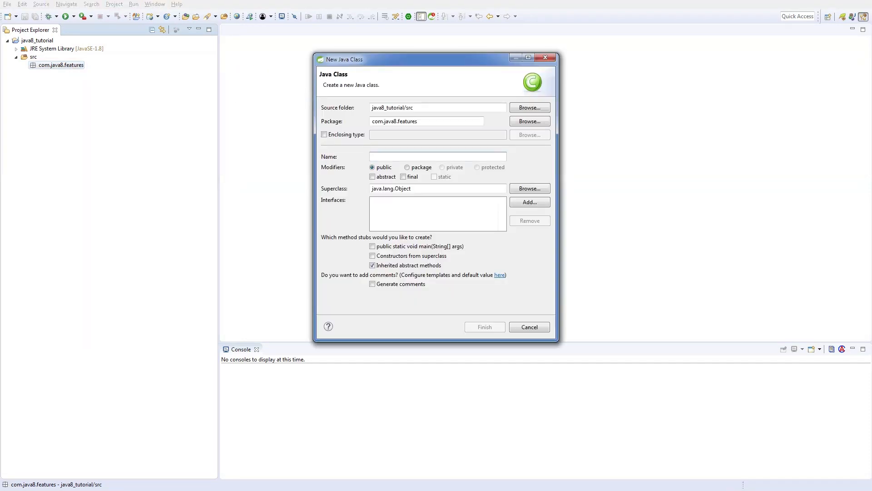
{"action": "type", "text": "Java7"}
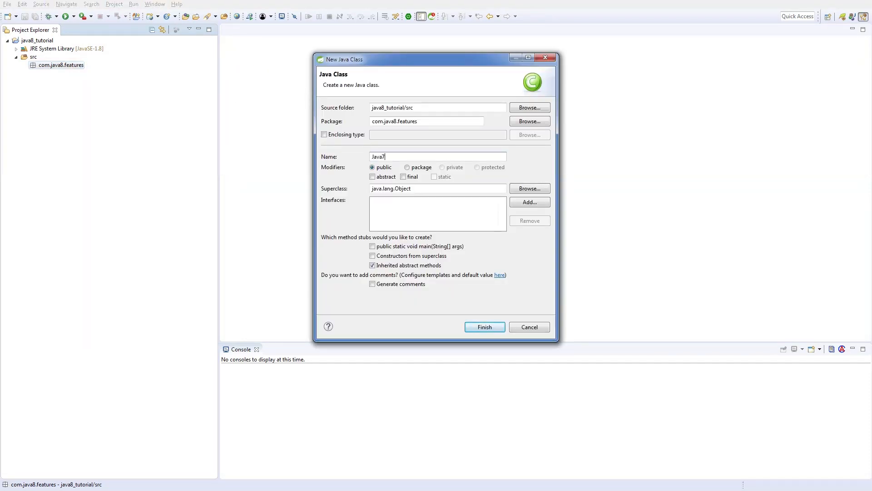
{"action": "type", "text": "VsJava8Ex"}
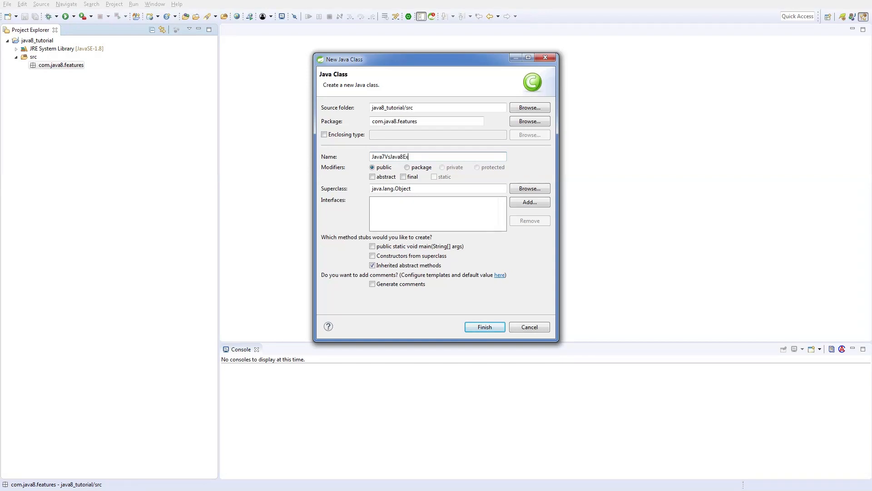
{"action": "type", "text": "amp"}
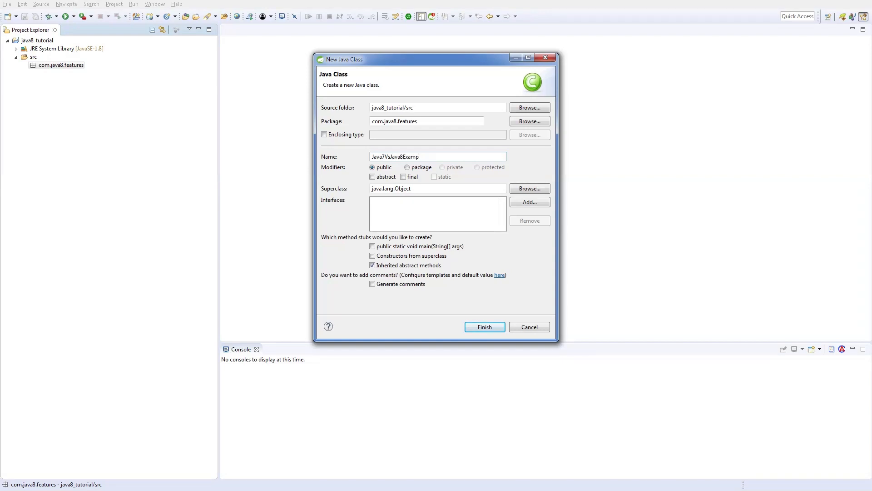
{"action": "type", "text": "le"}
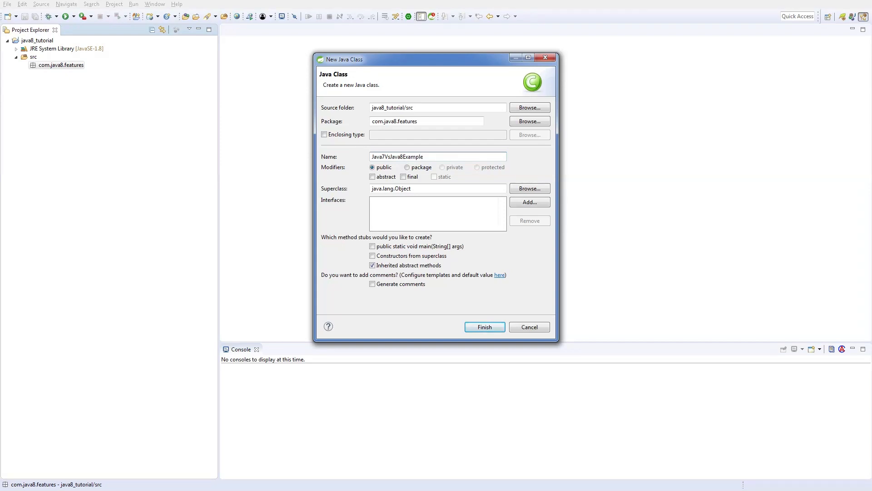
{"action": "left_click", "coordinate": [372, 246]}
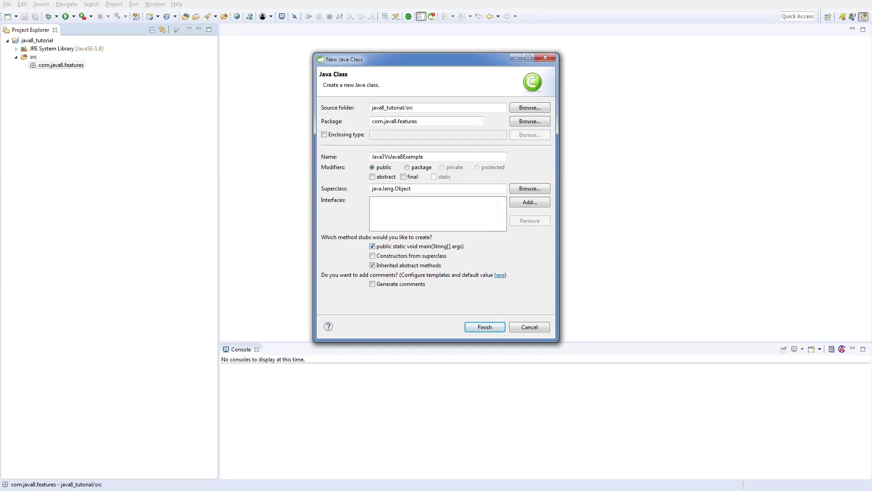
{"action": "left_click", "coordinate": [485, 326]}
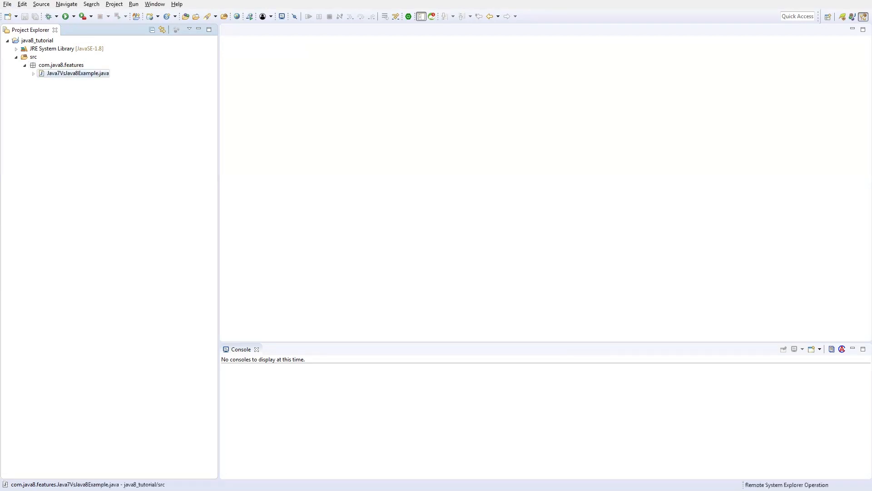
Open Java7VsJava8Example.java and begin a // comment inside main
{"action": "double_click", "coordinate": [78, 73]}
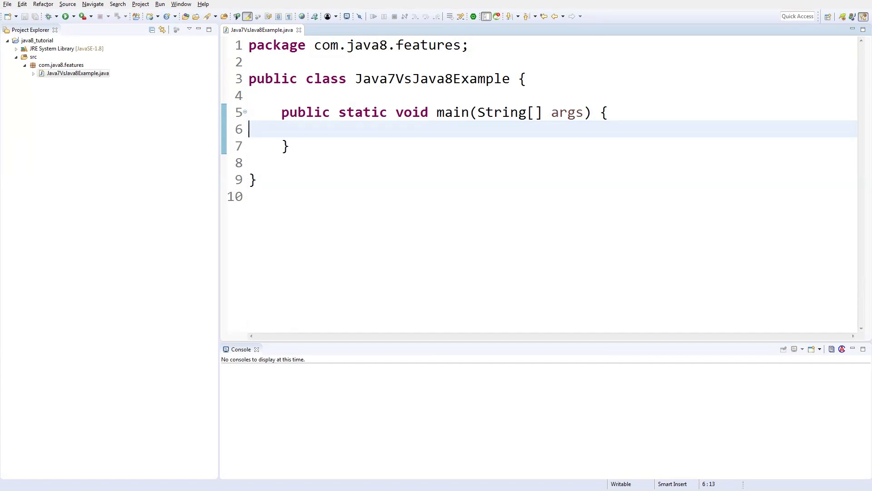
{"action": "type", "text": "// Before"}
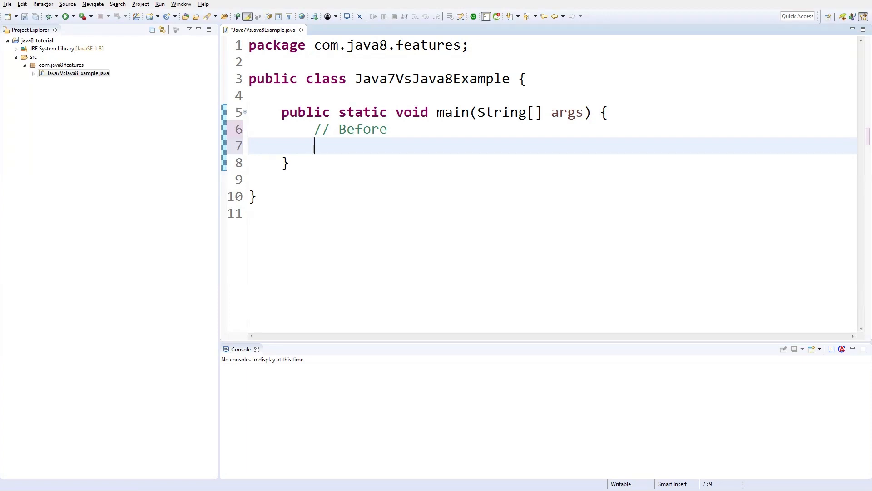
Declare int total = 0 inside main
{"action": "type", "text": "int"}
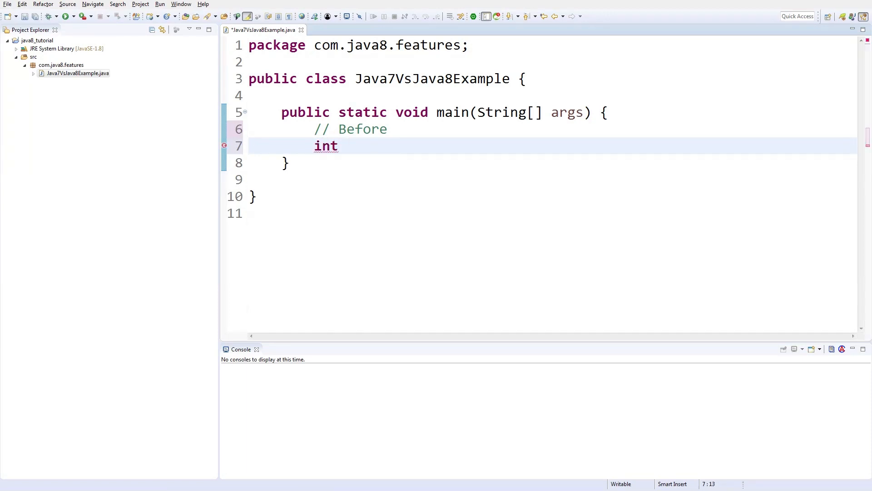
{"action": "type", "text": "toa"}
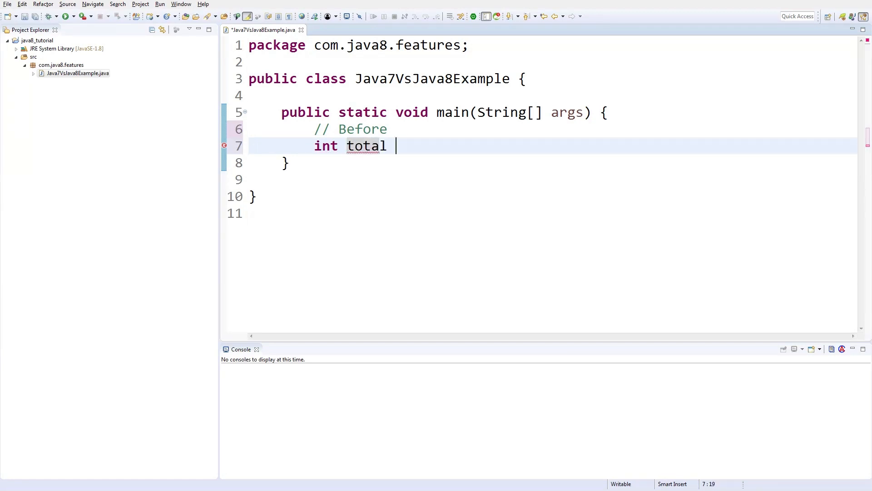
{"action": "type", "text": "= 0;"}
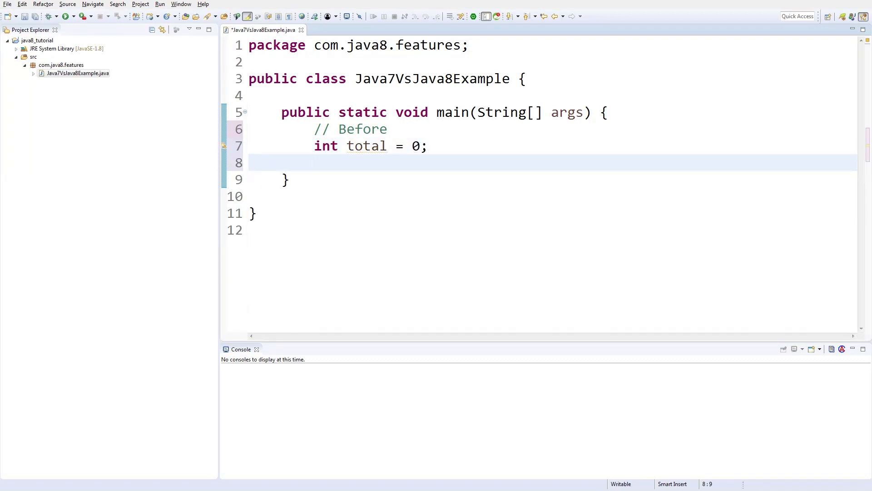
Add an empty for loop running int i from 0 to i<=50
{"action": "type", "text": "for("}
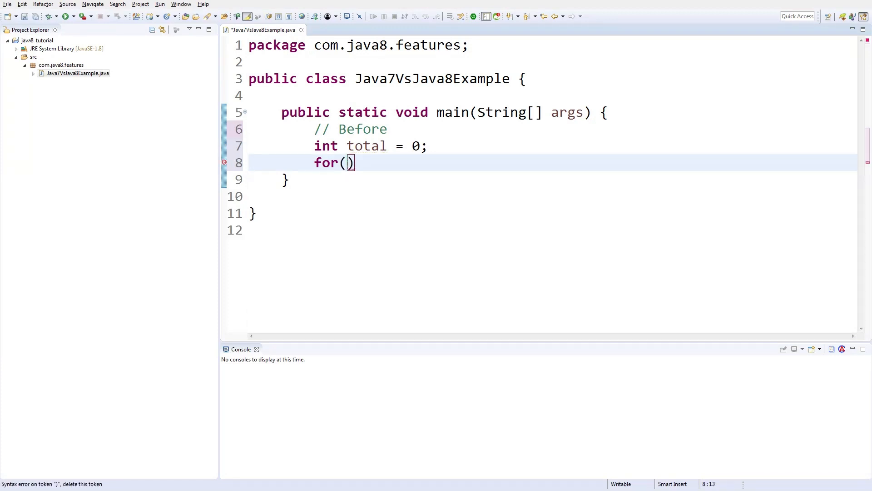
{"action": "type", "text": "int i"}
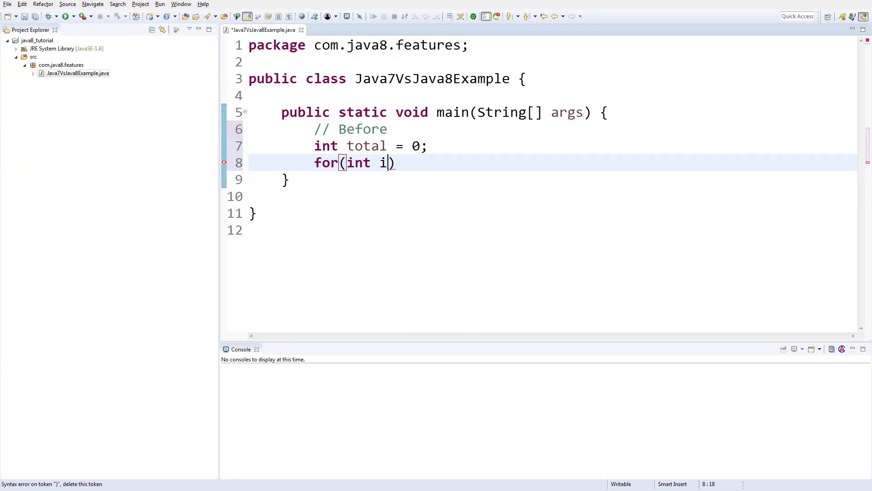
{"action": "type", "text": "=0"}
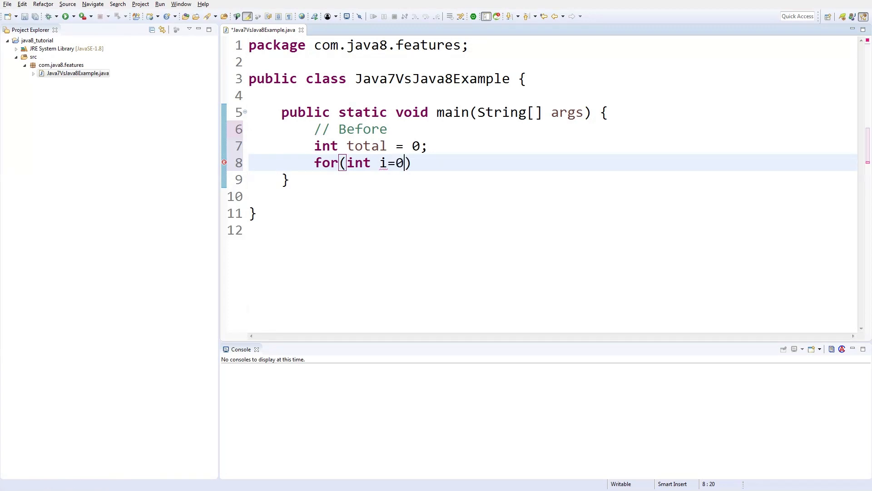
{"action": "type", "text": ";i<="}
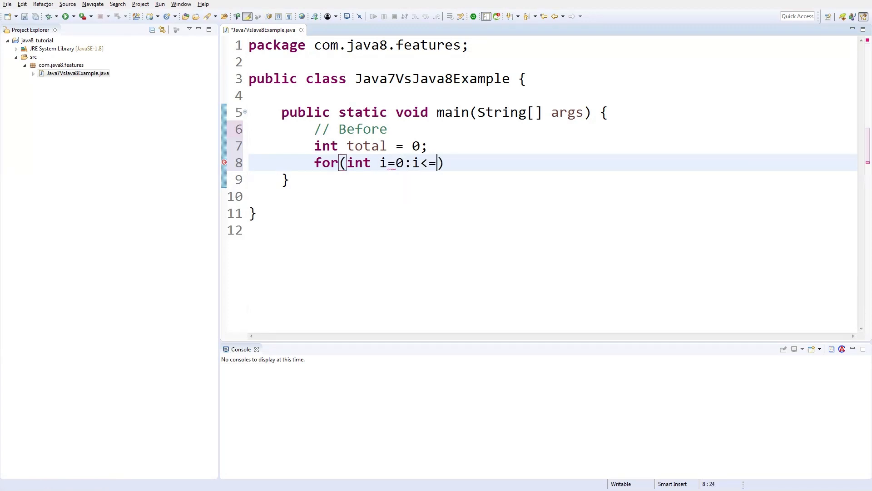
{"action": "type", "text": "50"}
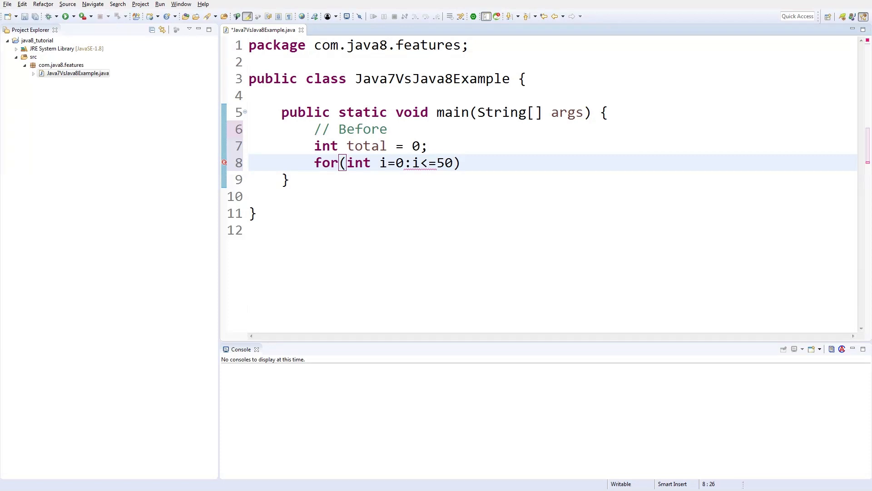
{"action": "type", "text": ";i++"}
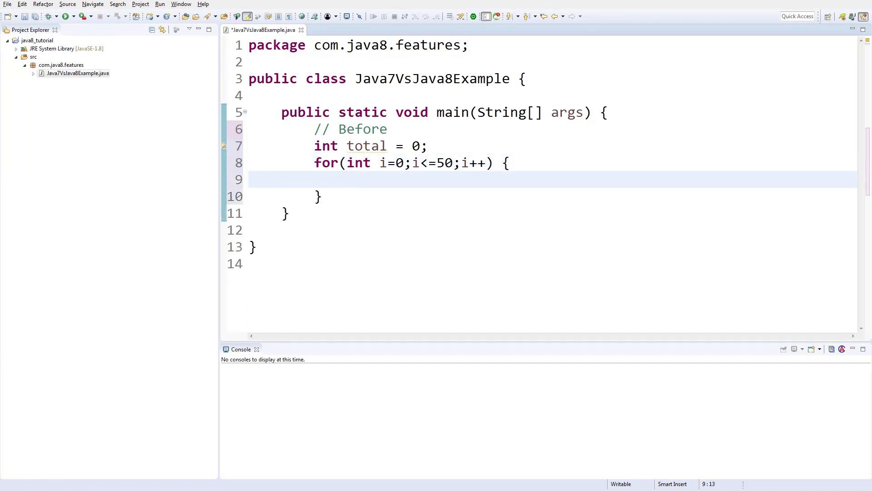
Save, then write the loop body total += i, correcting the operator along the way
{"action": "key", "text": "ctrl+s"}
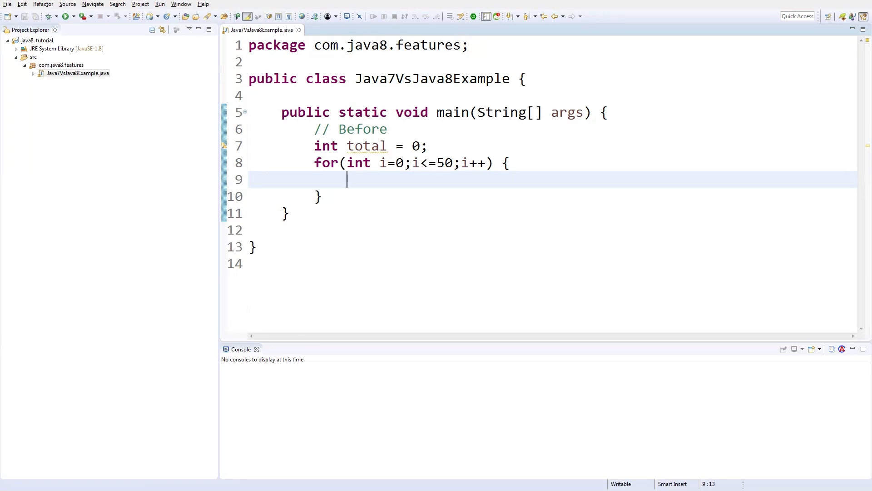
{"action": "type", "text": "toat"}
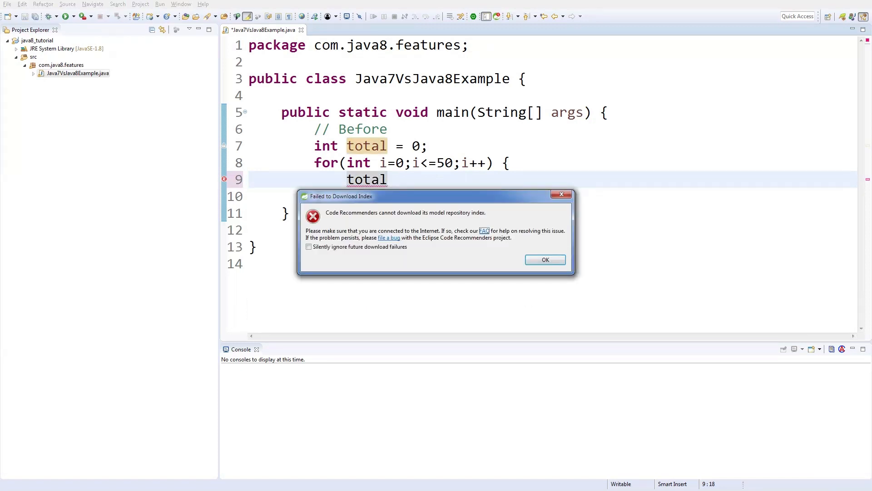
{"action": "left_click", "coordinate": [545, 259]}
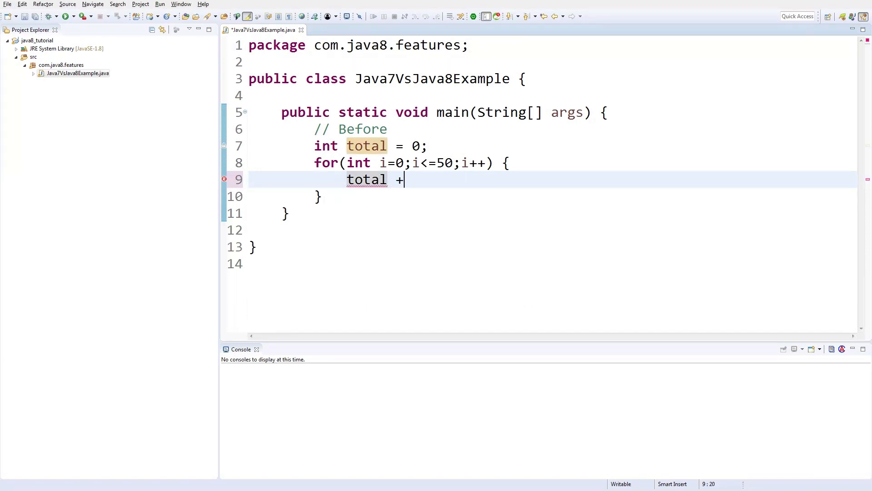
{"action": "type", "text": "\" = \""}
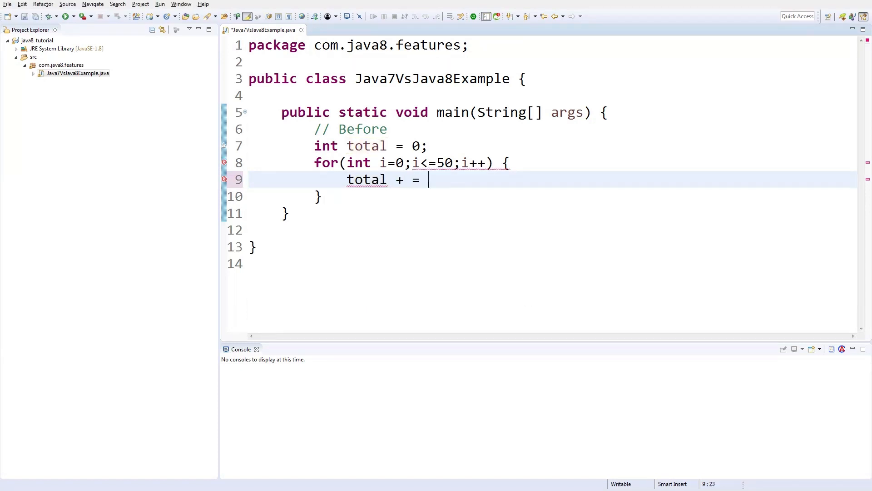
{"action": "key", "text": "BackSpace"}
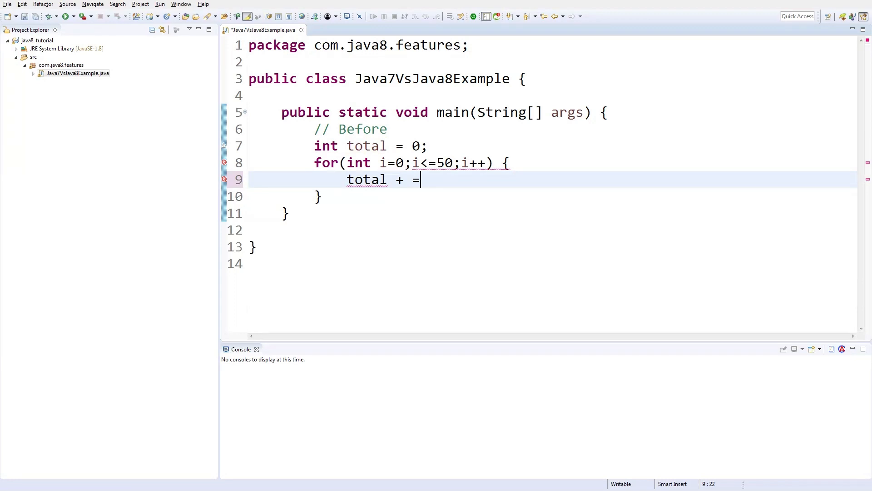
{"action": "key", "text": "BackSpace"}
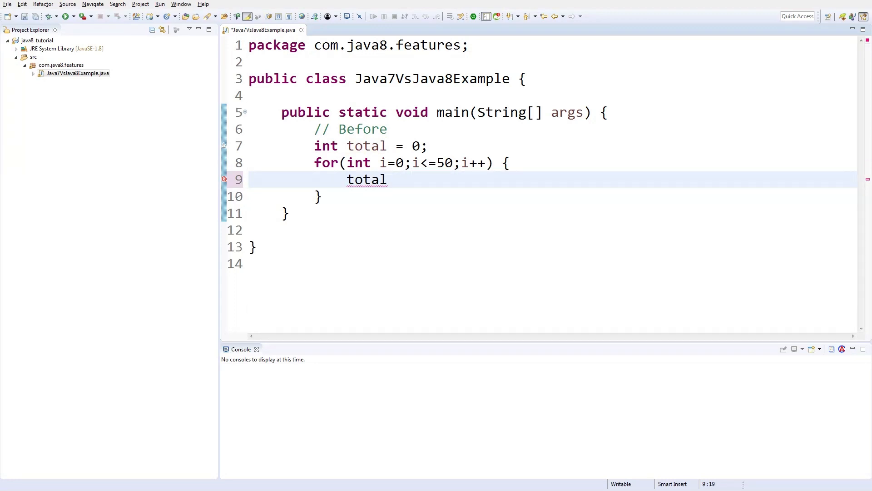
{"action": "type", "text": "+ ="}
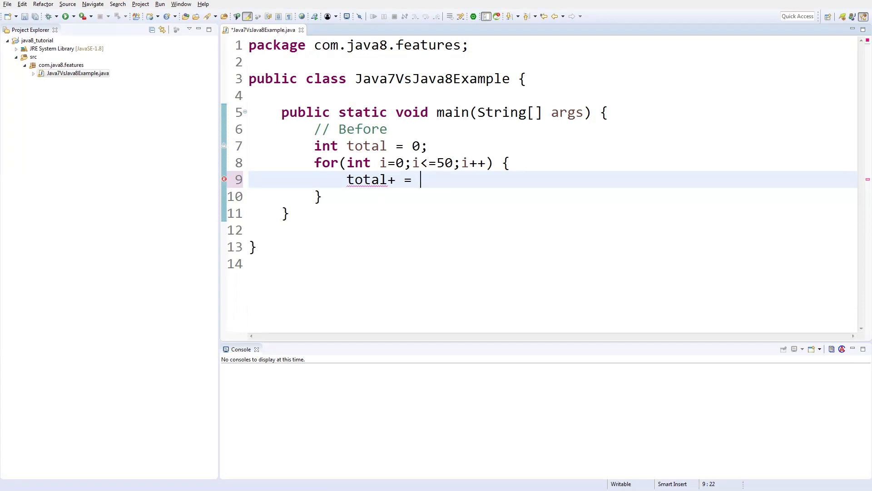
{"action": "type", "text": "1;"}
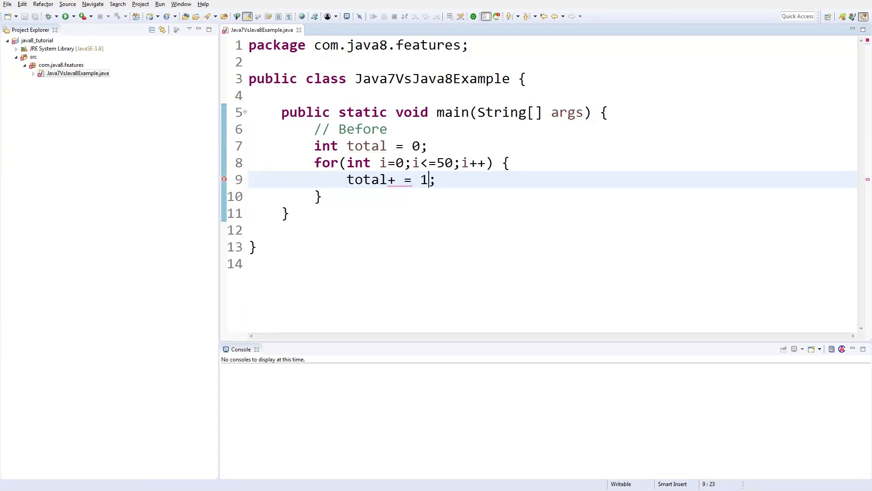
{"action": "type", "text": "i"}
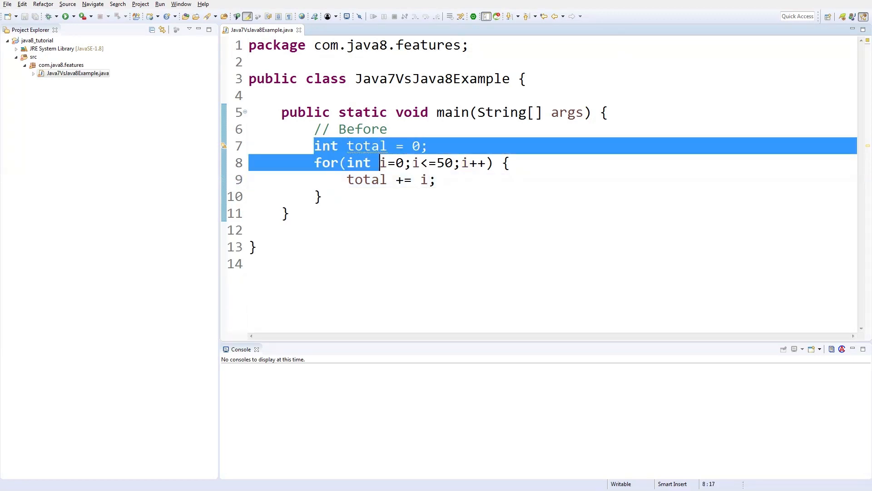
Clear the selection and leave an empty line after the loop's closing brace
{"action": "left_click", "coordinate": [366, 145]}
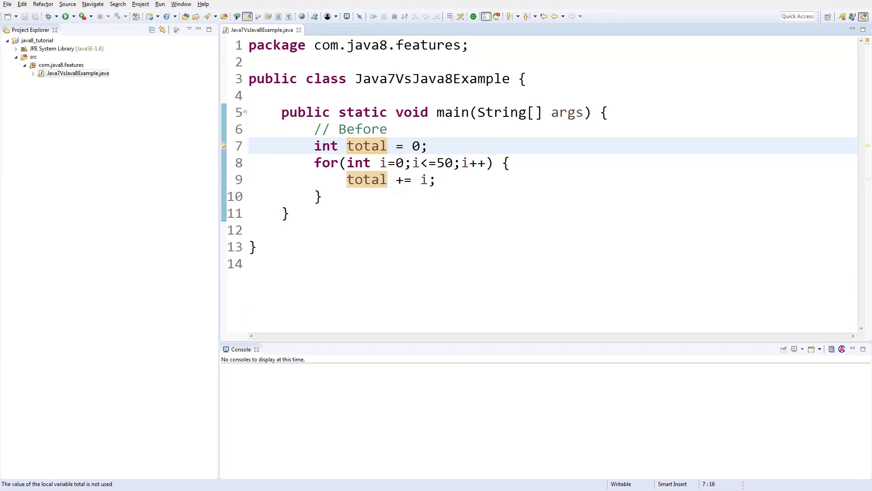
{"action": "left_click", "coordinate": [381, 145]}
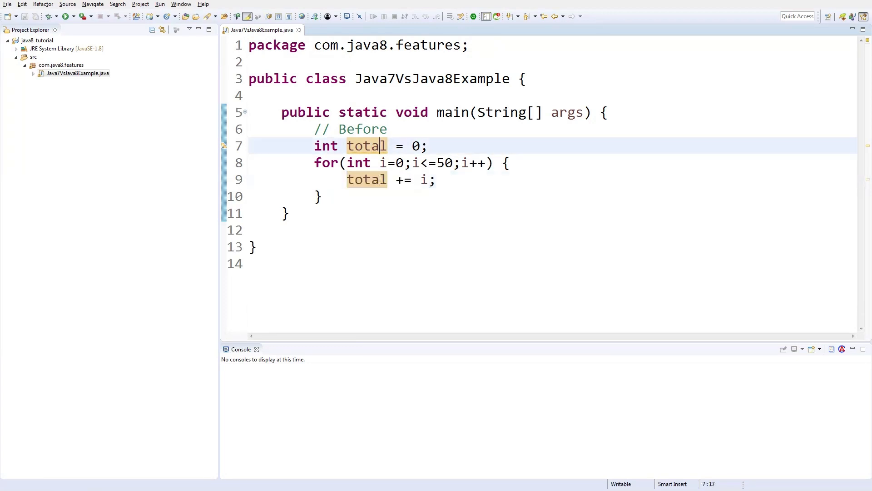
{"action": "left_click", "coordinate": [382, 163]}
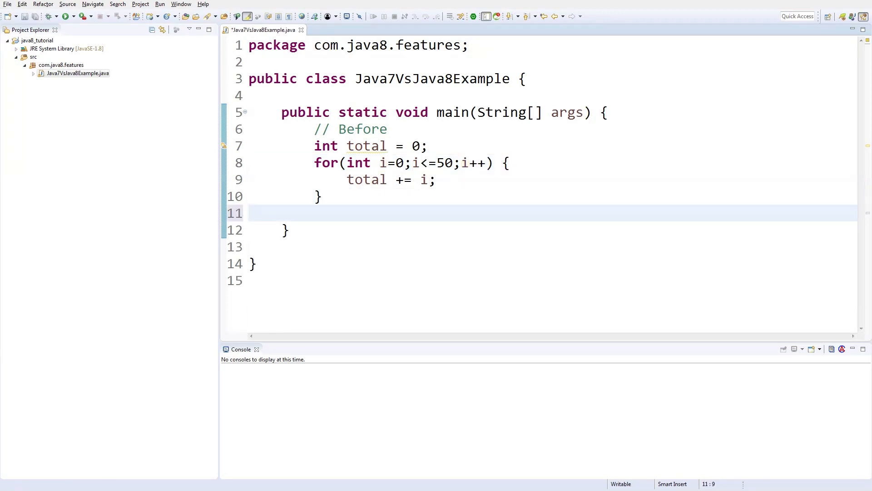
Print "Total is :"+total after the loop and run the class to get 1275
{"action": "type", "text": "System.out.println();"}
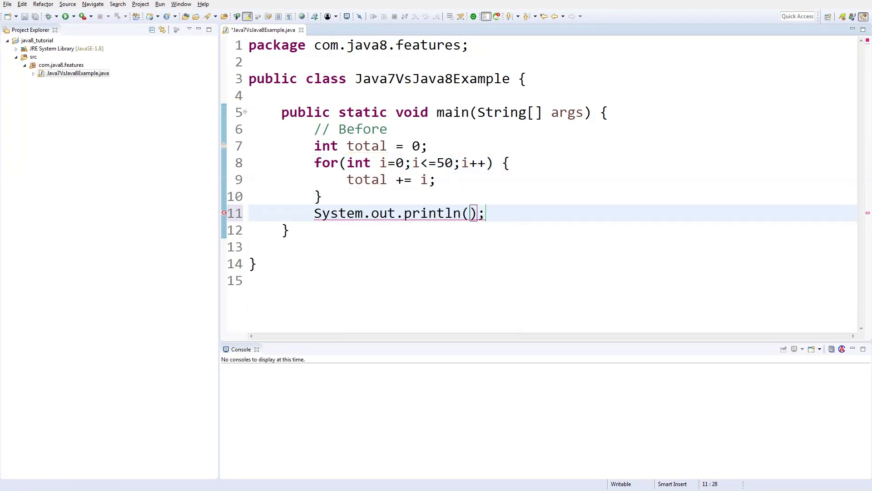
{"action": "type", "text": "\"T"}
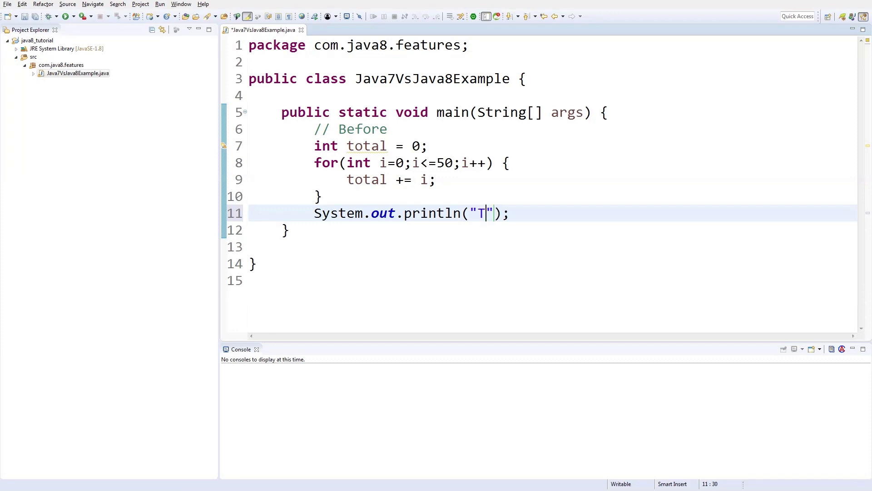
{"action": "type", "text": "otal is"}
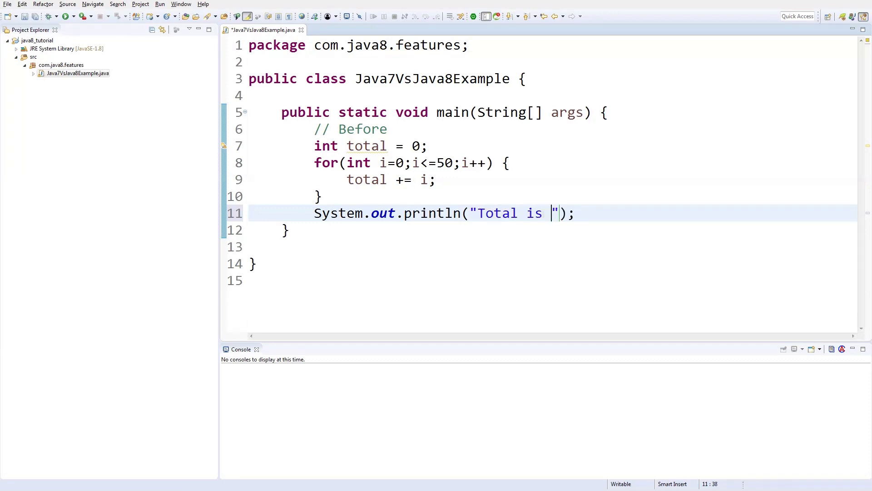
{"action": "type", "text": ":\"+"}
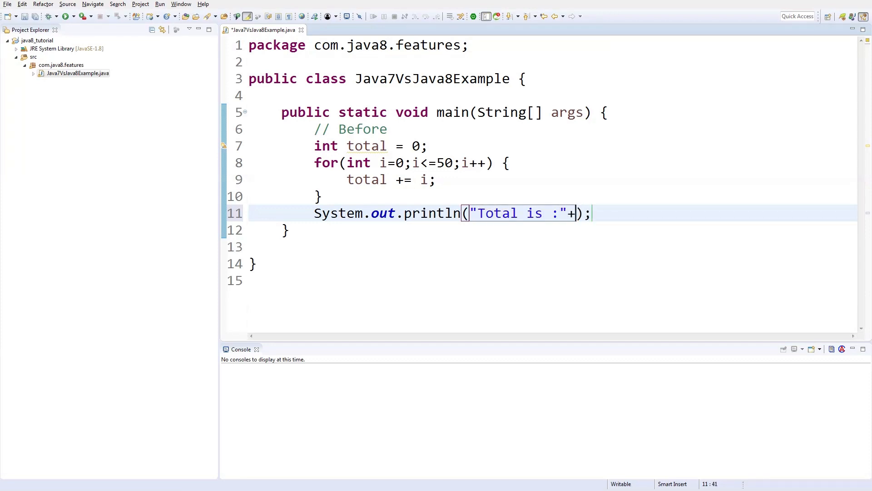
{"action": "type", "text": "total"}
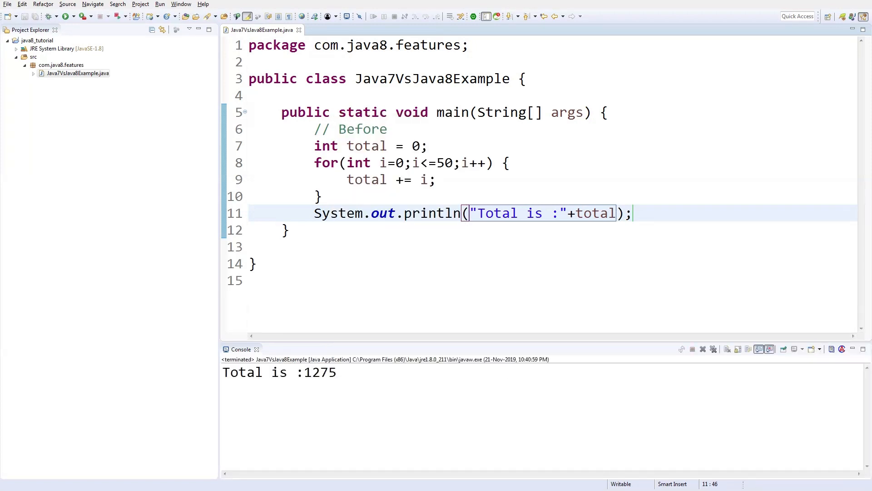
{"action": "double_click", "coordinate": [320, 373]}
{"action": "type", "text": "// after"}
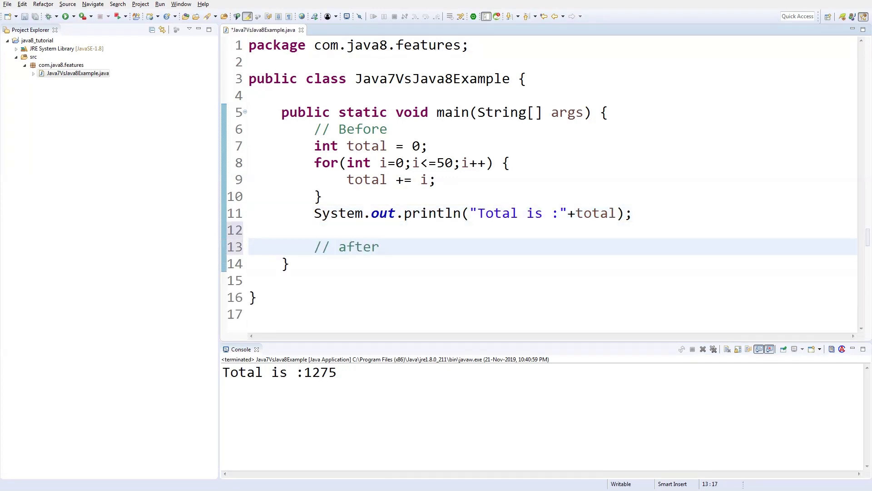
Add a //After comment and start the line int total1 = below it
{"action": "type", "text": "//After"}
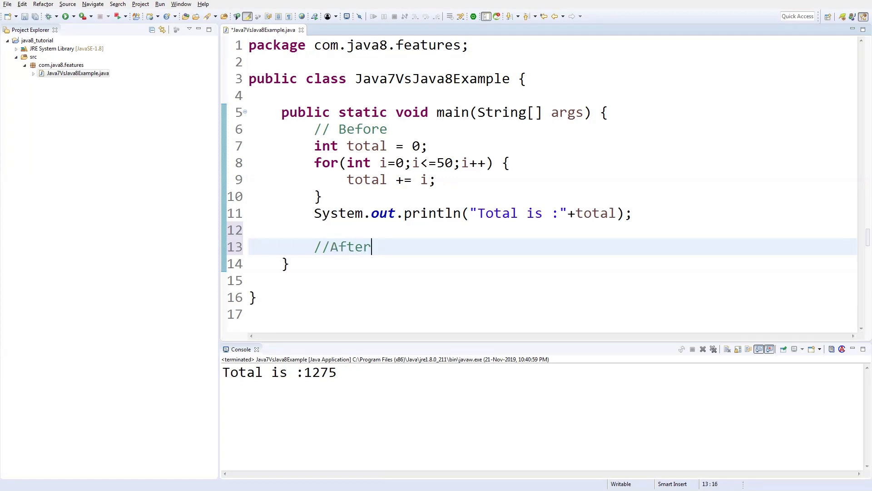
{"action": "key", "text": "Enter"}
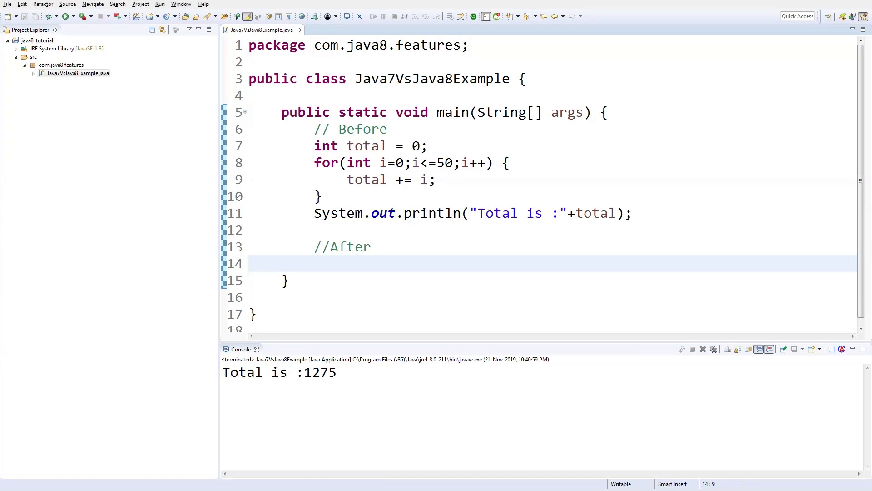
{"action": "type", "text": "int"}
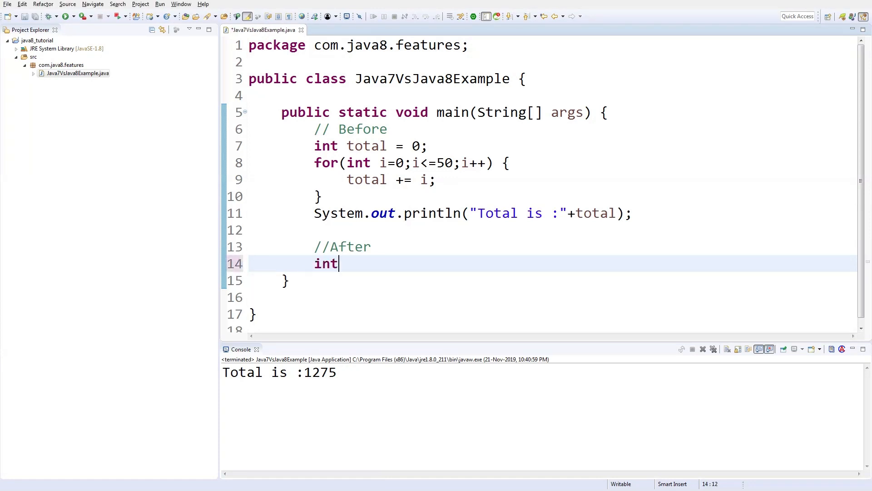
{"action": "type", "text": "su"}
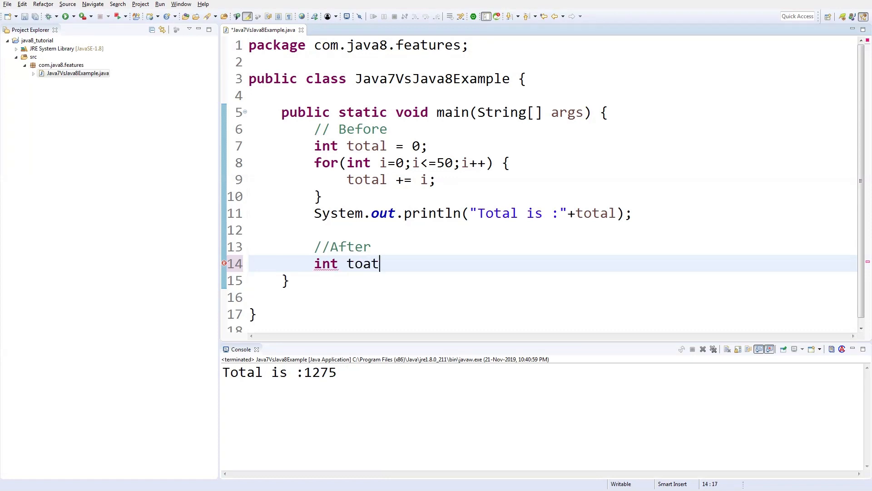
{"action": "key", "text": "BackSpace"}
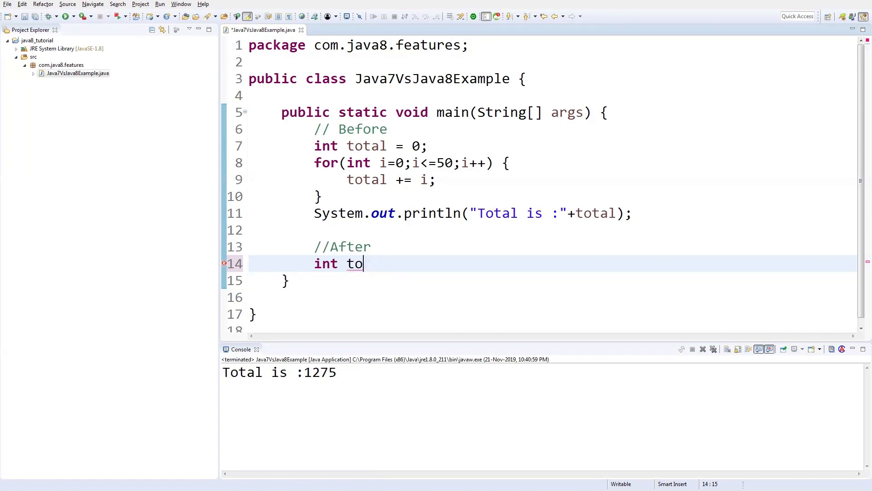
{"action": "type", "text": "tal1"}
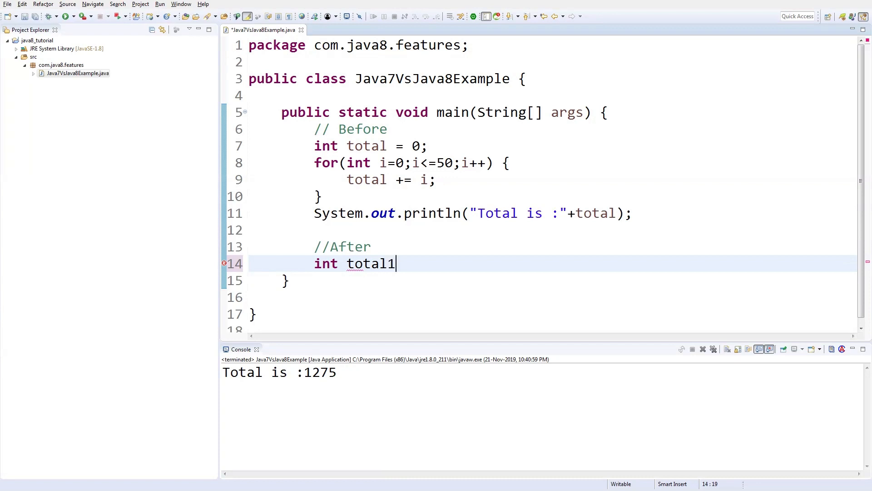
{"action": "type", "text": "="}
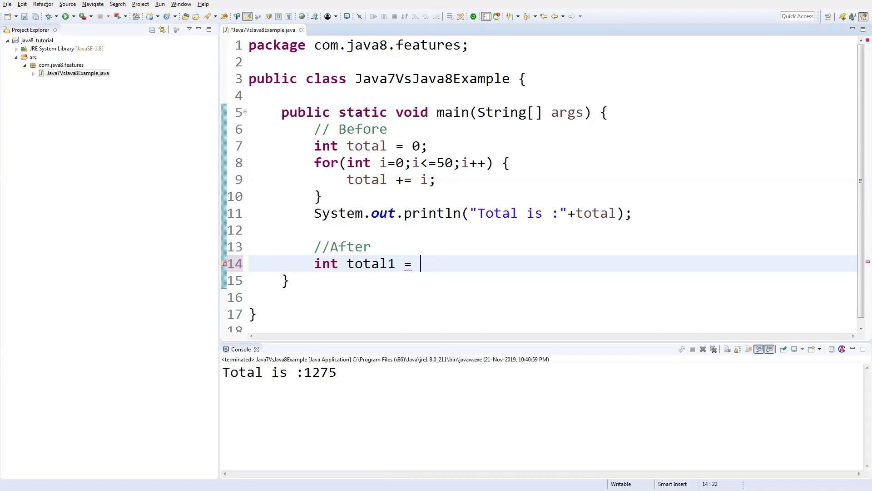
Assign total1 from IntStream.rangeClosed(0, 50) with a semicolon on the next line
{"action": "type", "text": "IntStream.r"}
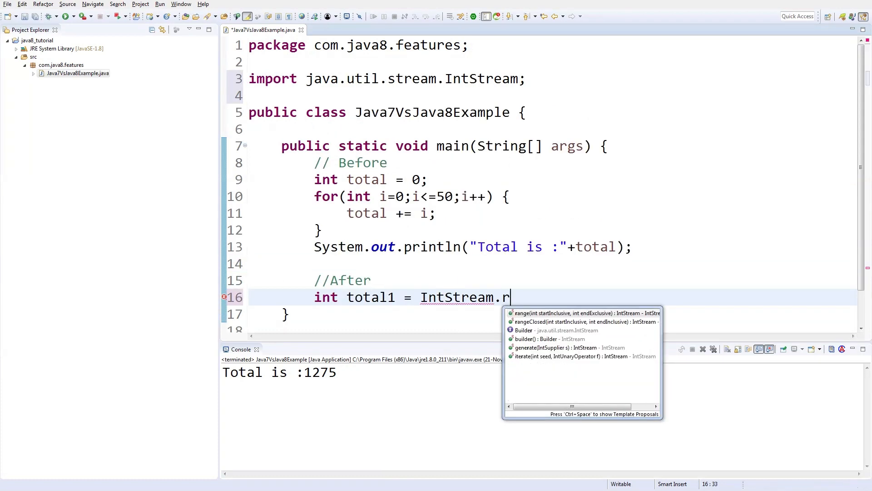
{"action": "left_click", "coordinate": [564, 322]}
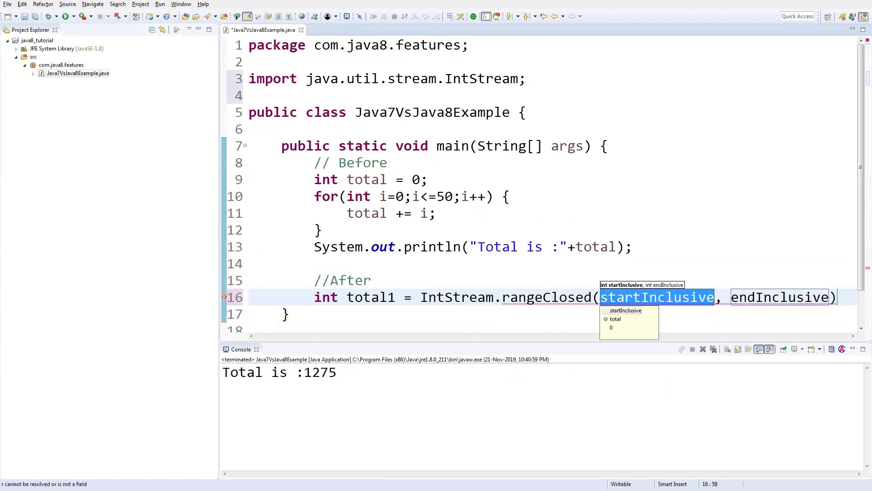
{"action": "type", "text": "0"}
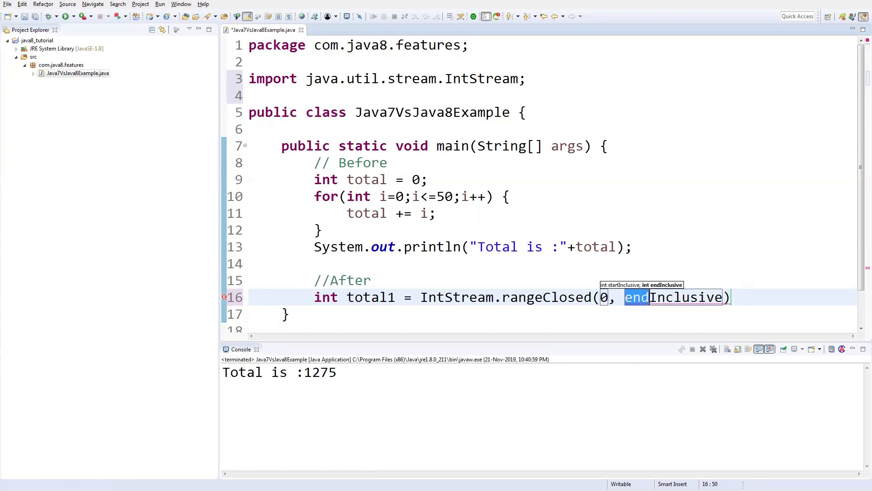
{"action": "type", "text": "50"}
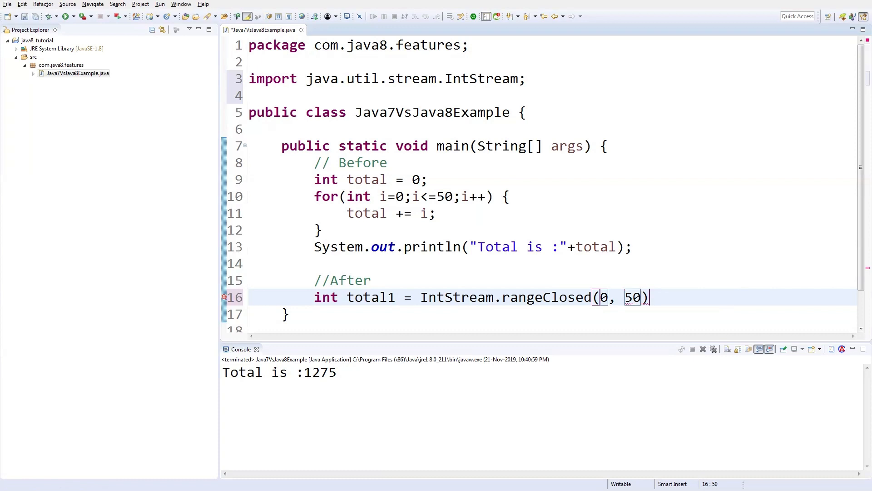
{"action": "type", "text": ";"}
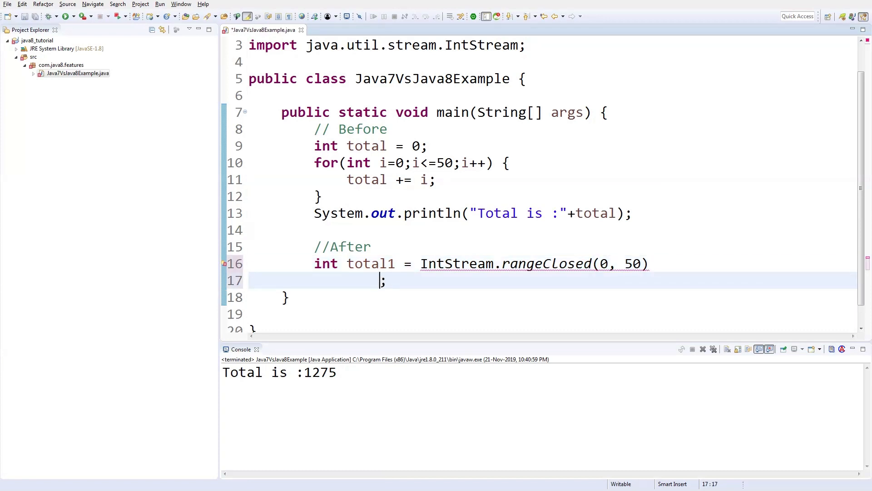
Chain .map(Integer :: new).sum() onto the stream
{"action": "type", "text": ".n"}
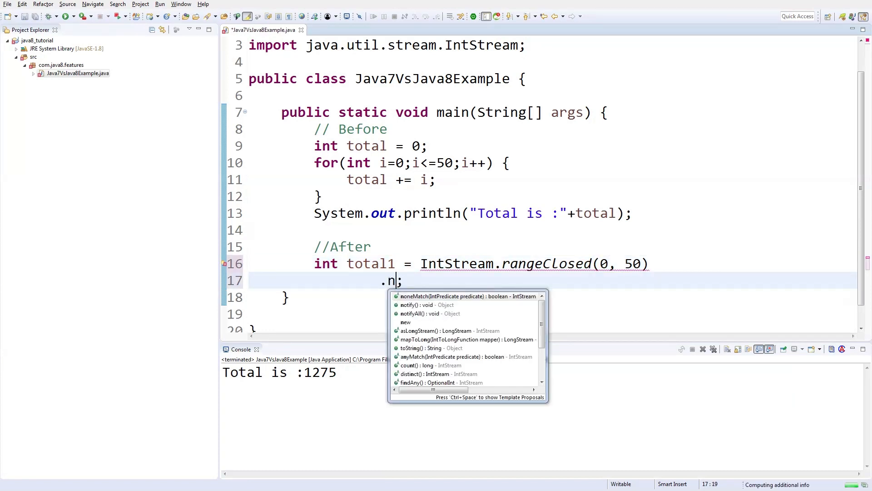
{"action": "type", "text": "ap(I"}
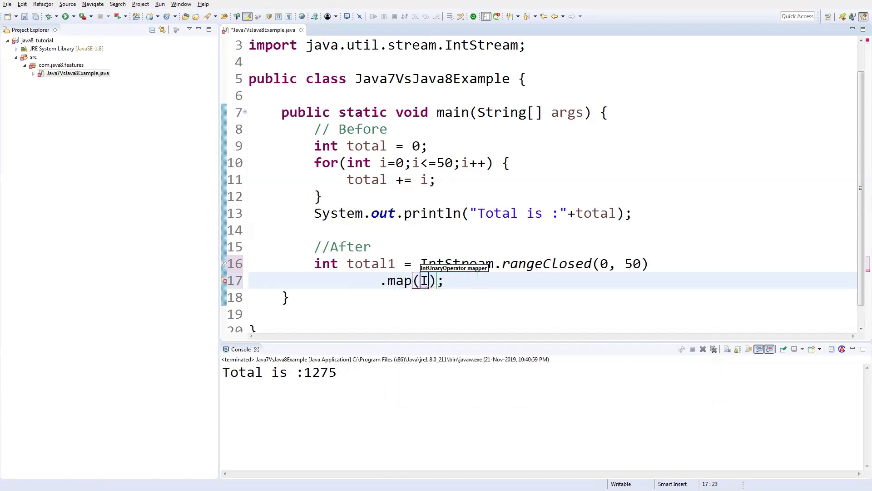
{"action": "type", "text": "nteger"}
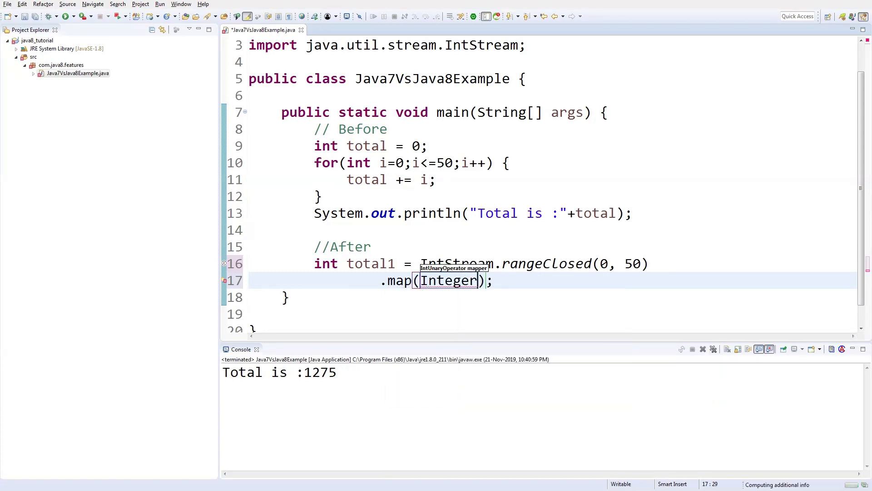
{"action": "type", "text": "::"}
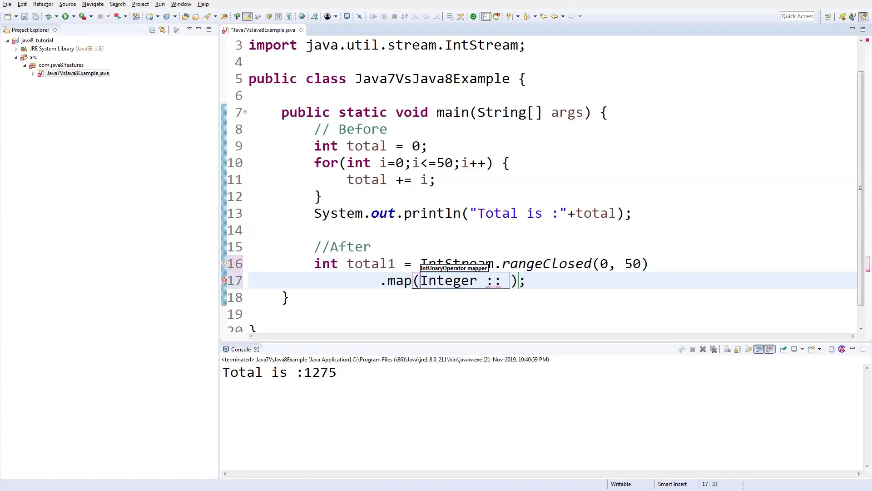
{"action": "type", "text": "new"}
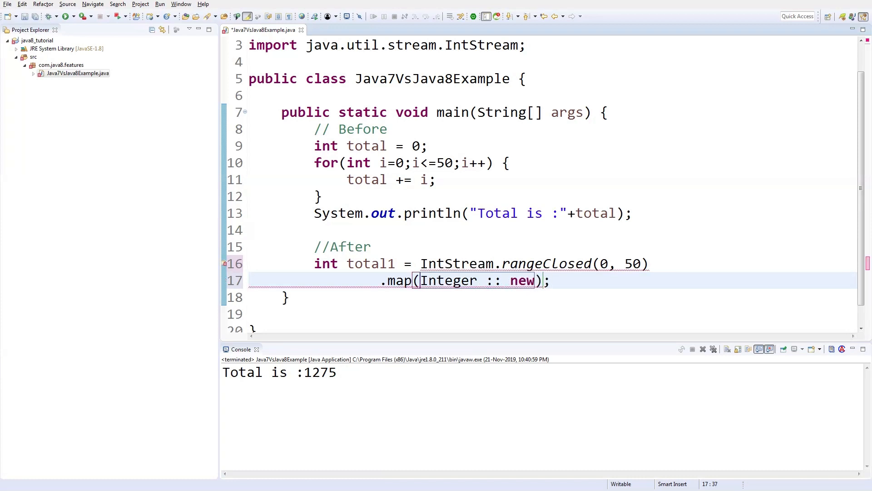
{"action": "type", "text": ".su;"}
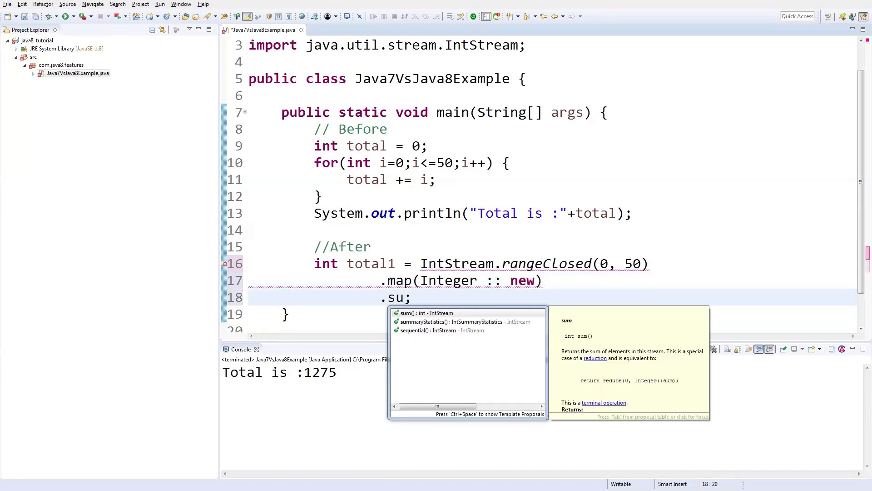
{"action": "left_click", "coordinate": [409, 312]}
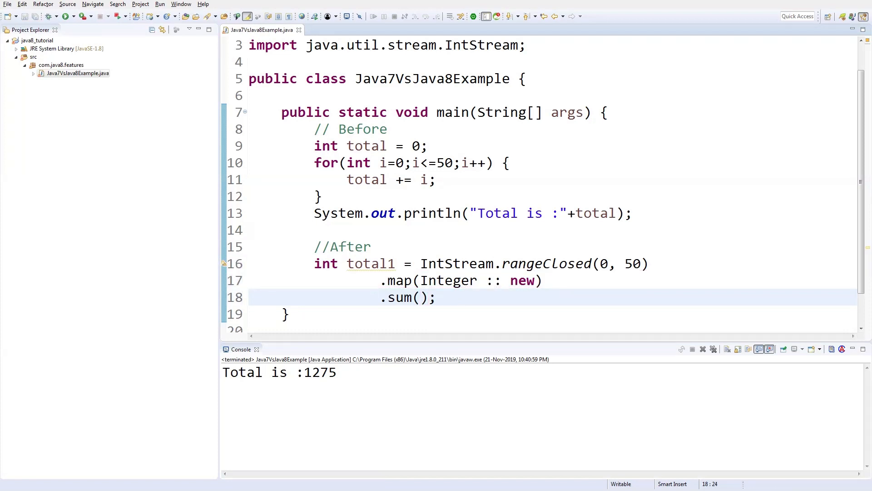
Print "Total in Java8 :"+total1 below the stream
{"action": "type", "text": "sy"}
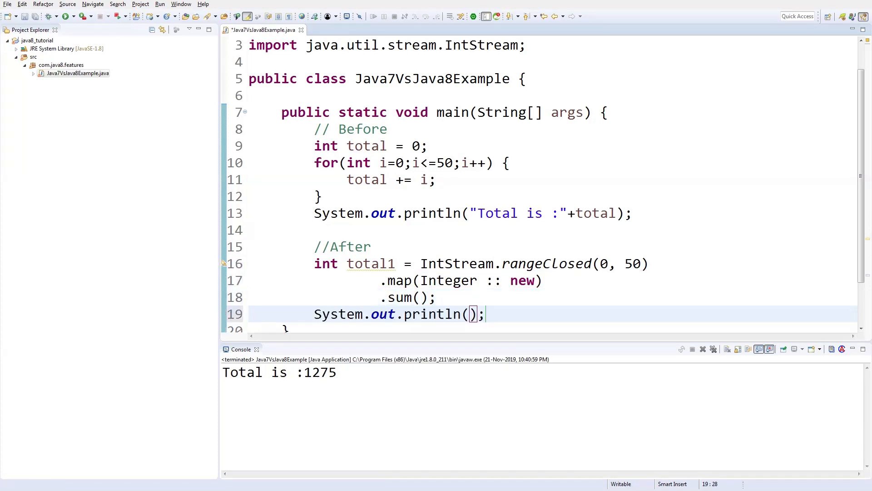
{"action": "type", "text": "\"Total in Ja"}
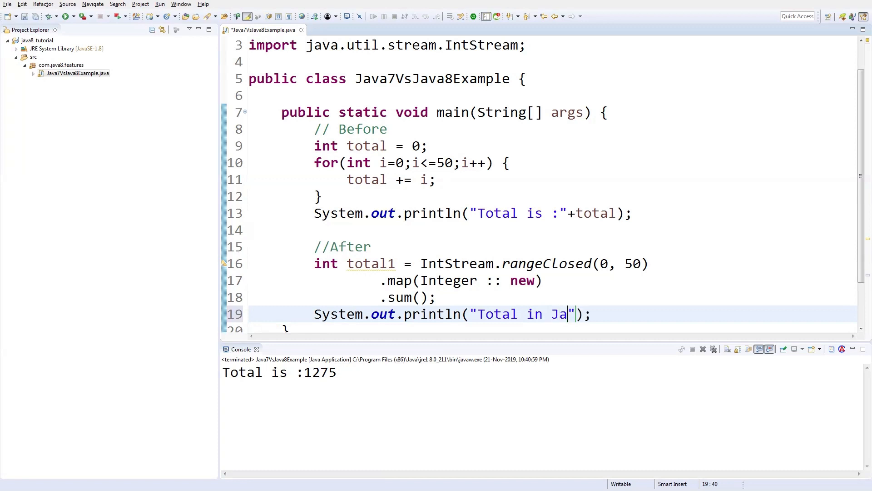
{"action": "type", "text": "va8 :"}
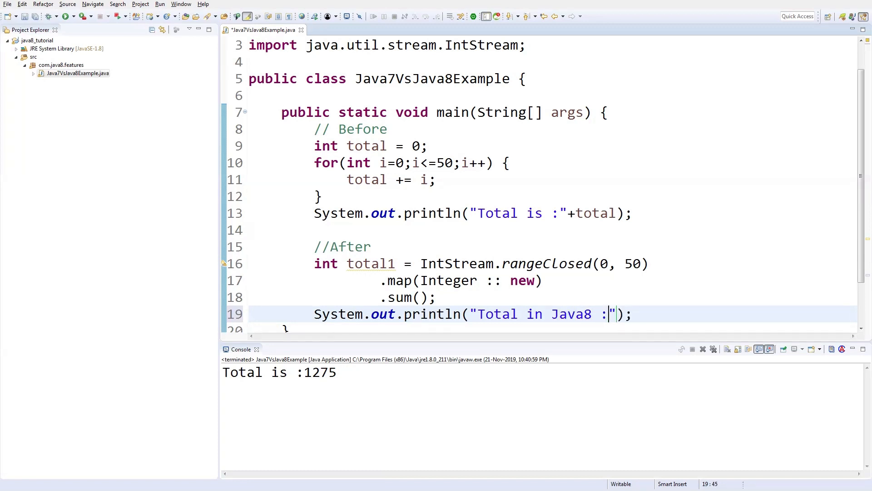
{"action": "type", "text": "+total1"}
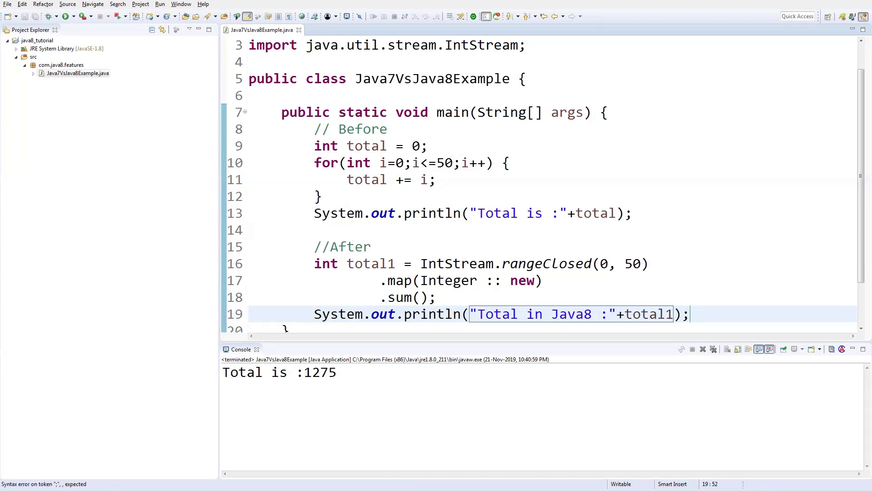
{"action": "scroll", "scroll_direction": "down", "scroll_amount": 3}
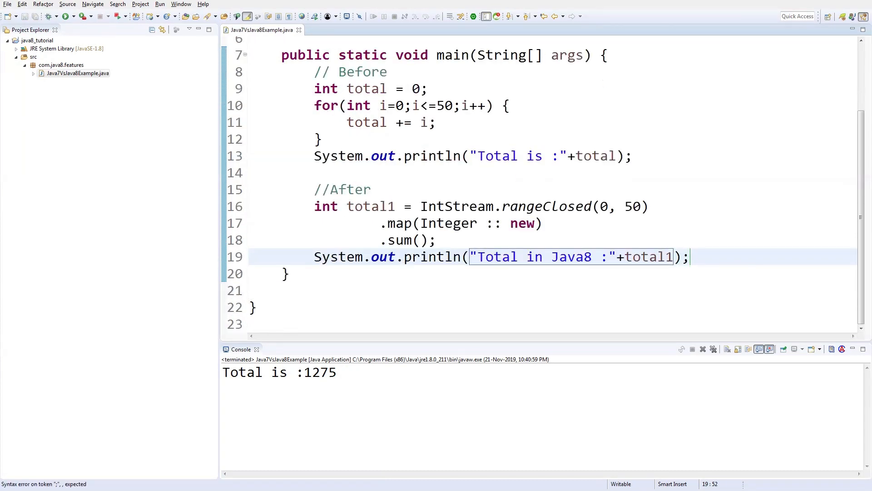
{"action": "double_click", "coordinate": [456, 206]}
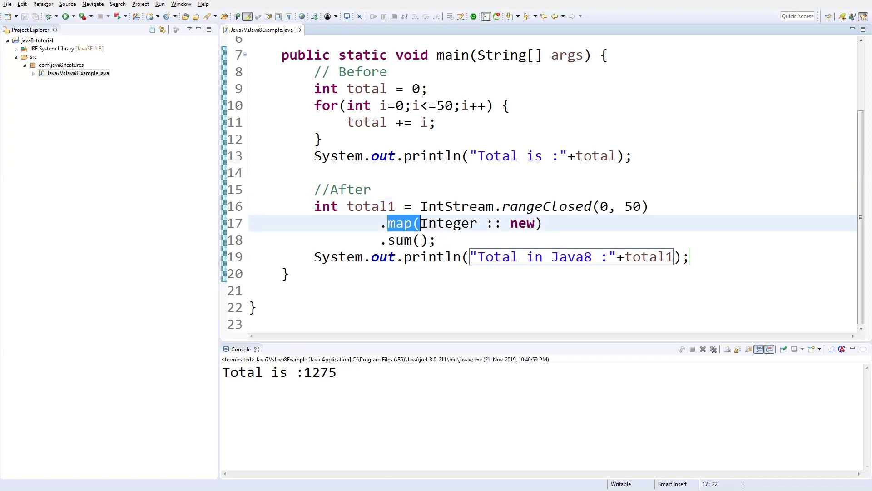
{"action": "left_click_drag", "start_coordinate": [389, 223], "coordinate": [543, 223]}
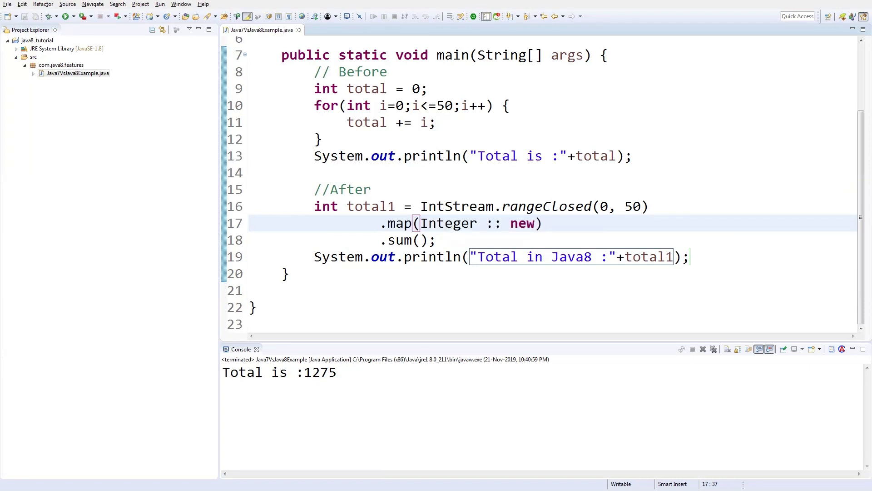
{"action": "double_click", "coordinate": [399, 239]}
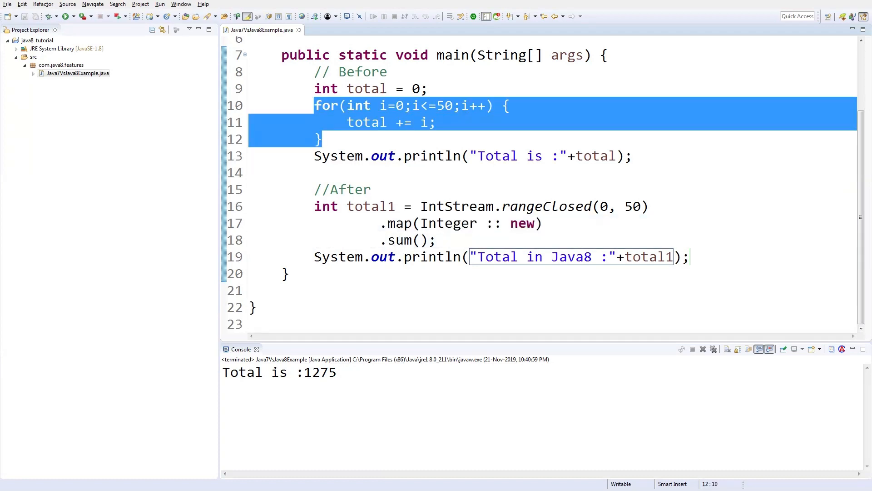
{"action": "left_click", "coordinate": [322, 138]}
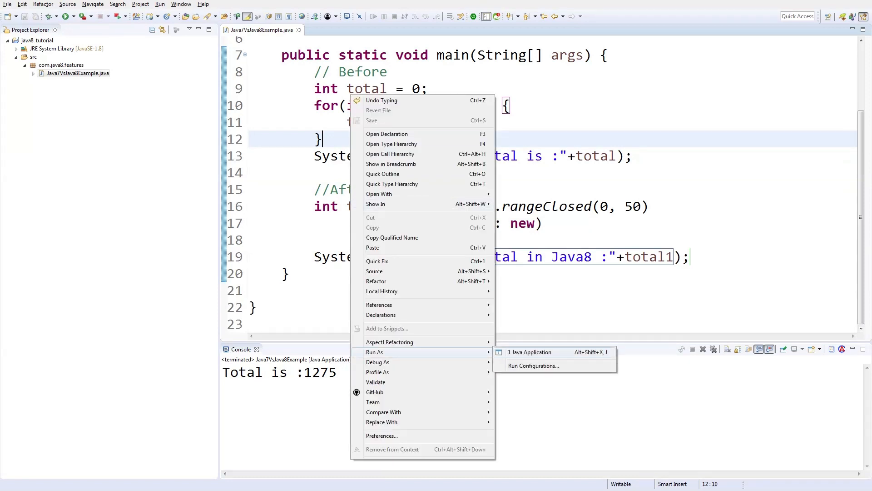
Run the class as a Java application so the console prints Total in Java8 :1275
{"action": "left_click", "coordinate": [530, 351]}
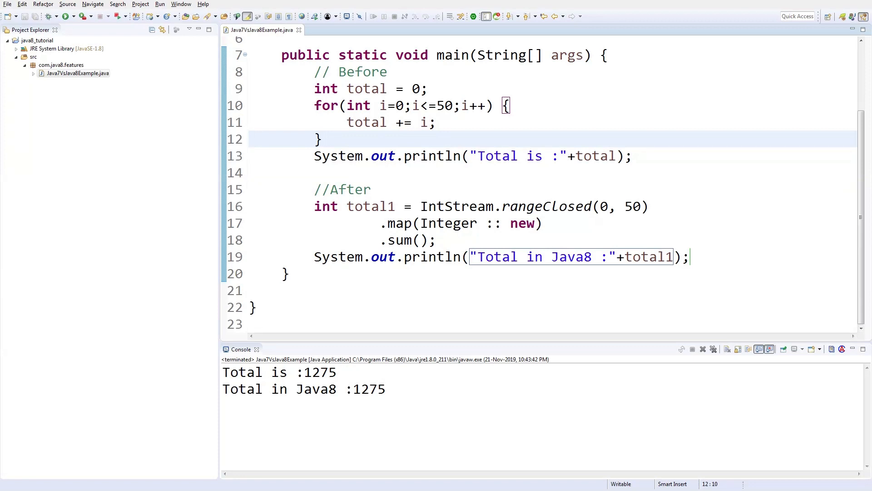
{"action": "mouse_move", "coordinate": [447, 206]}
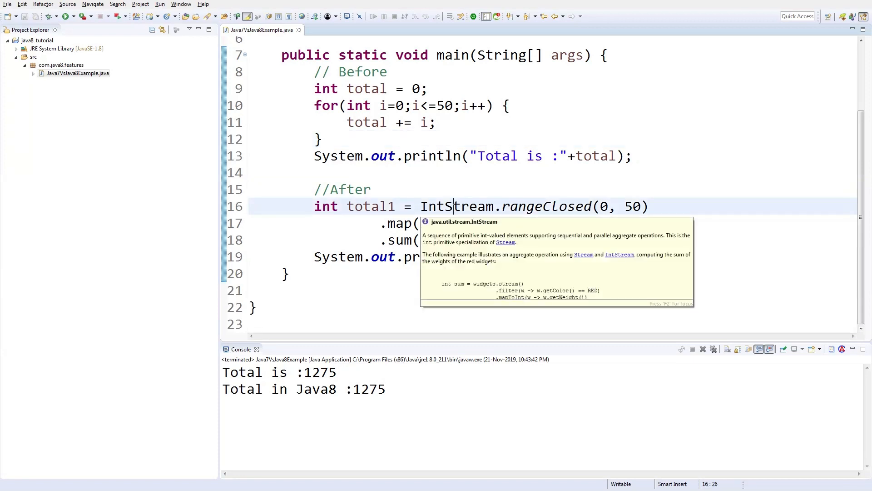
{"action": "double_click", "coordinate": [456, 206]}
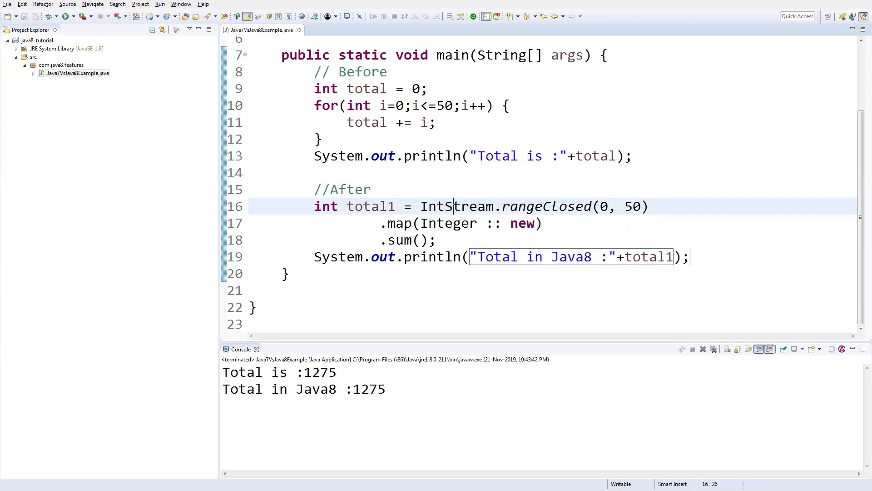
{"action": "double_click", "coordinate": [457, 207]}
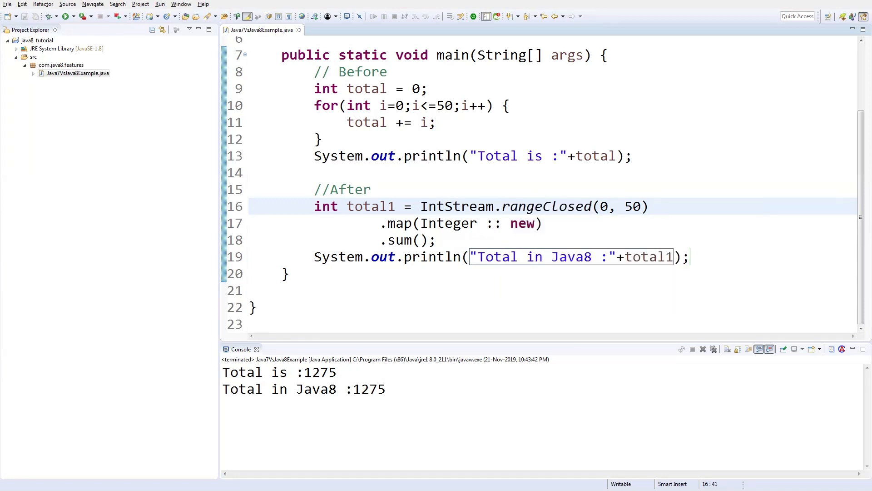
{"action": "double_click", "coordinate": [399, 240]}
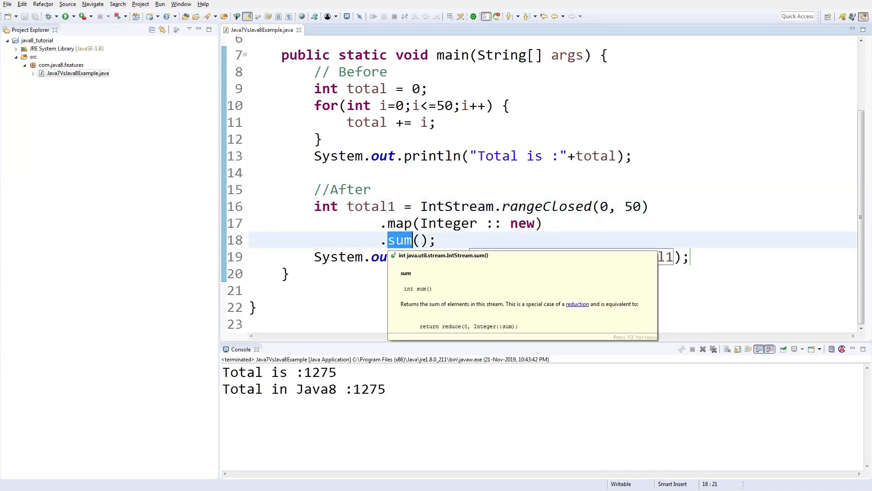